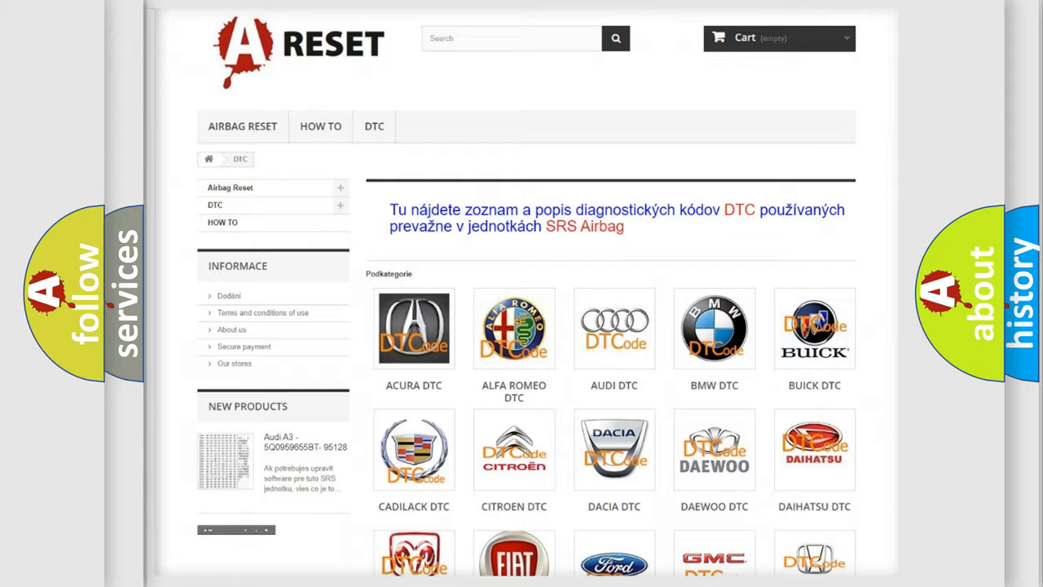
scroll("down", 3)
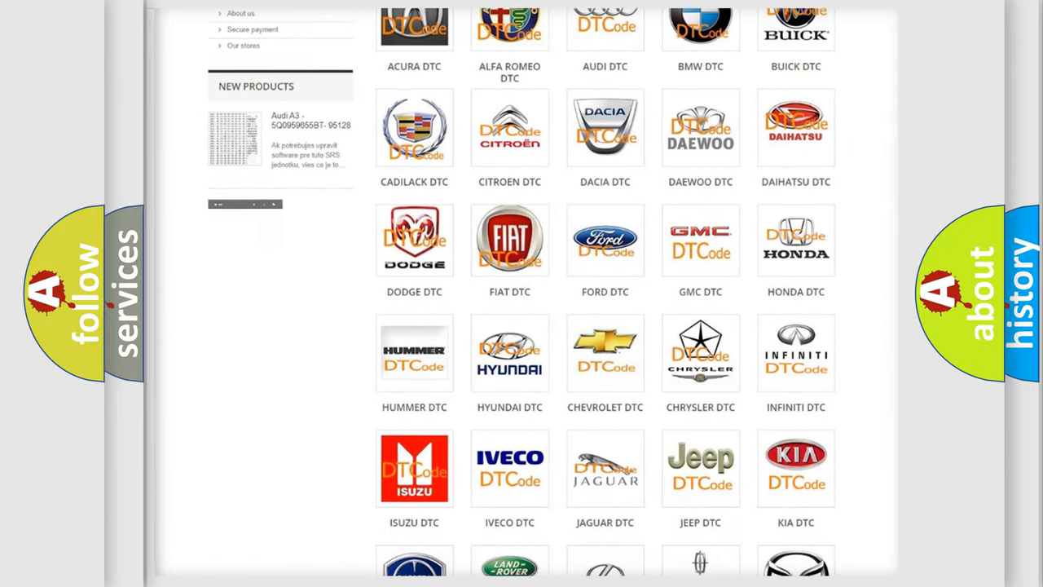